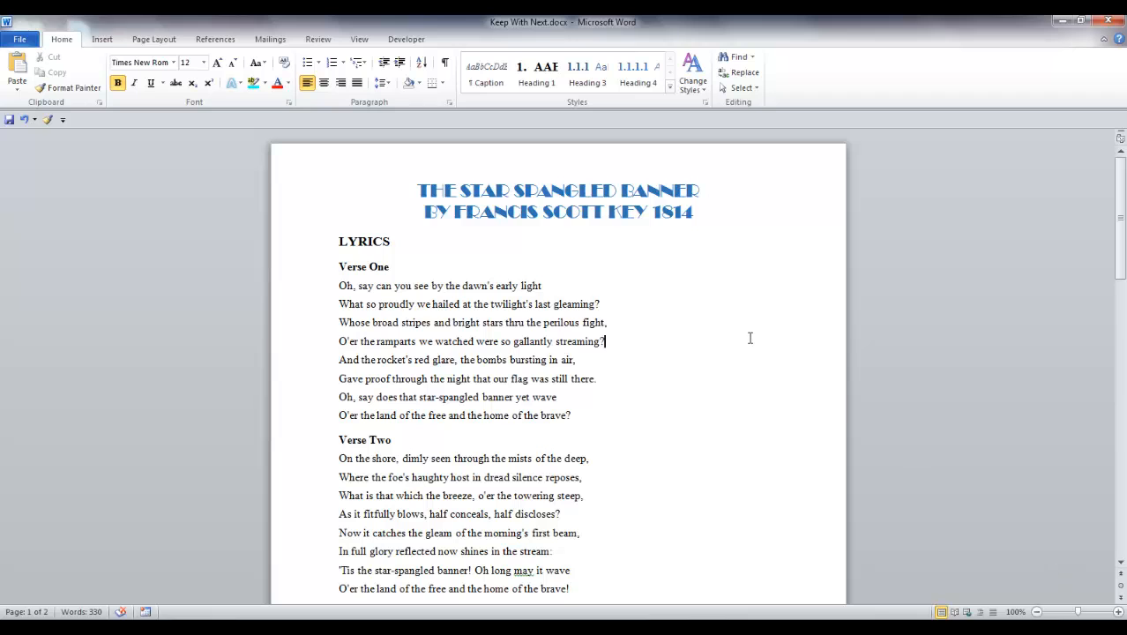
Scroll to the bottom of page 1 where Verse Four breaks onto page 2
{"action": "scroll", "scroll_direction": "down", "scroll_amount": 3}
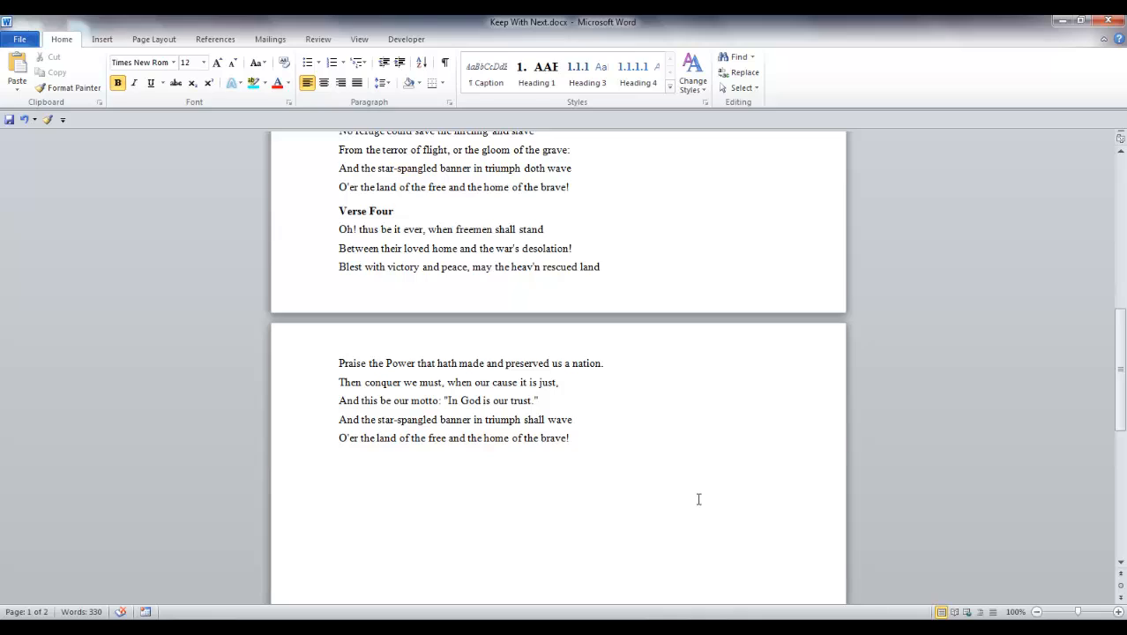
{"action": "left_click", "coordinate": [395, 212]}
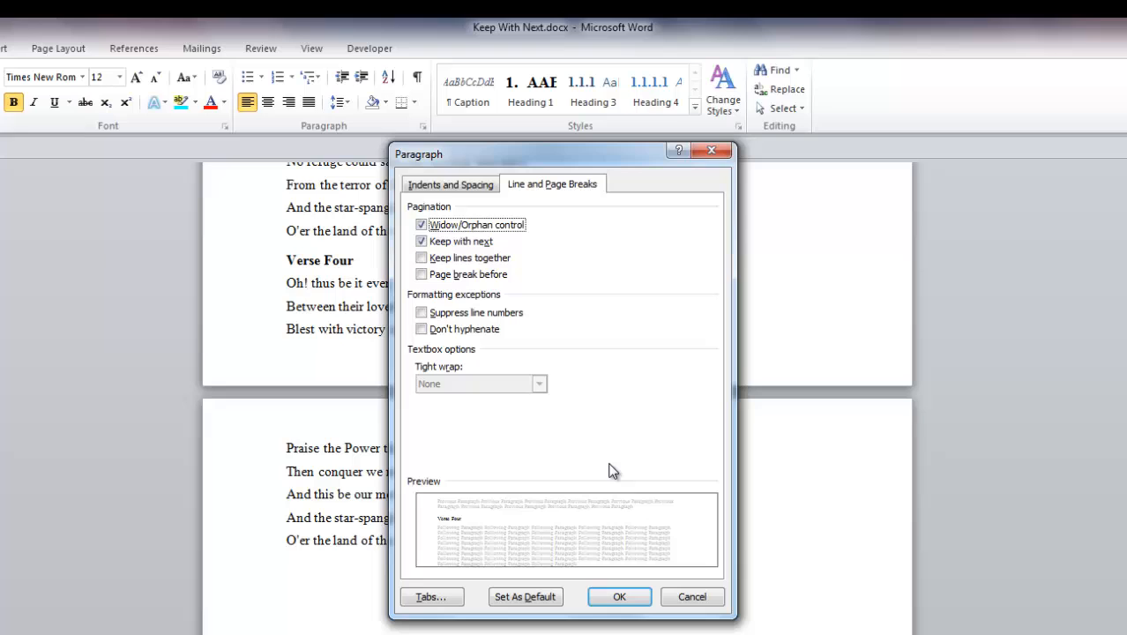
{"action": "mouse_move", "coordinate": [614, 540]}
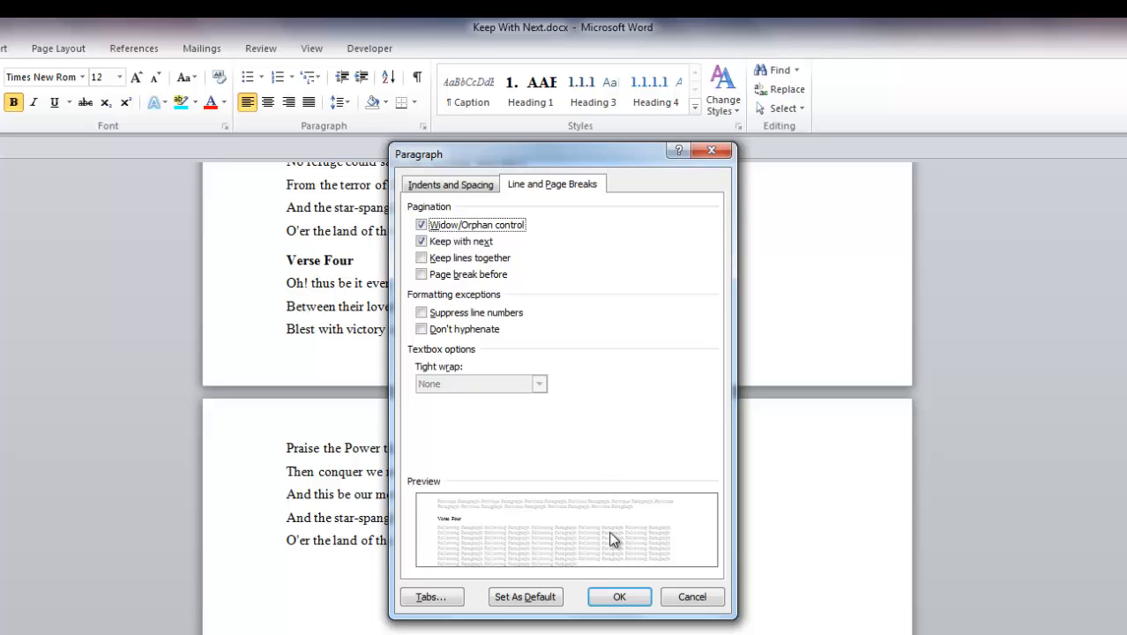
{"action": "left_click", "coordinate": [619, 597]}
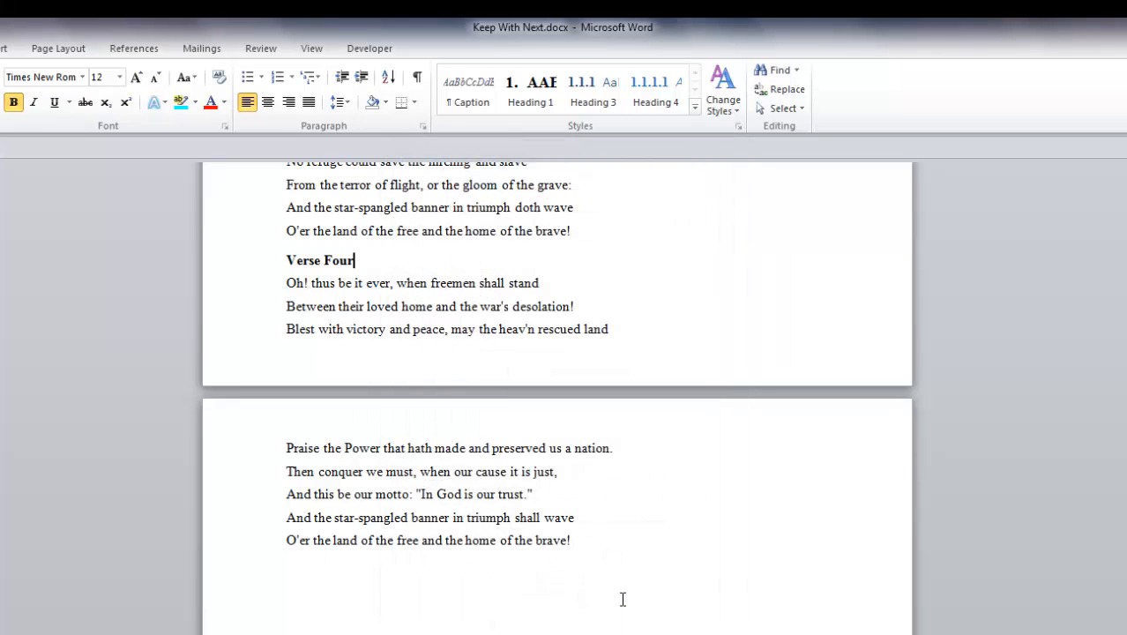
{"action": "left_click", "coordinate": [540, 282]}
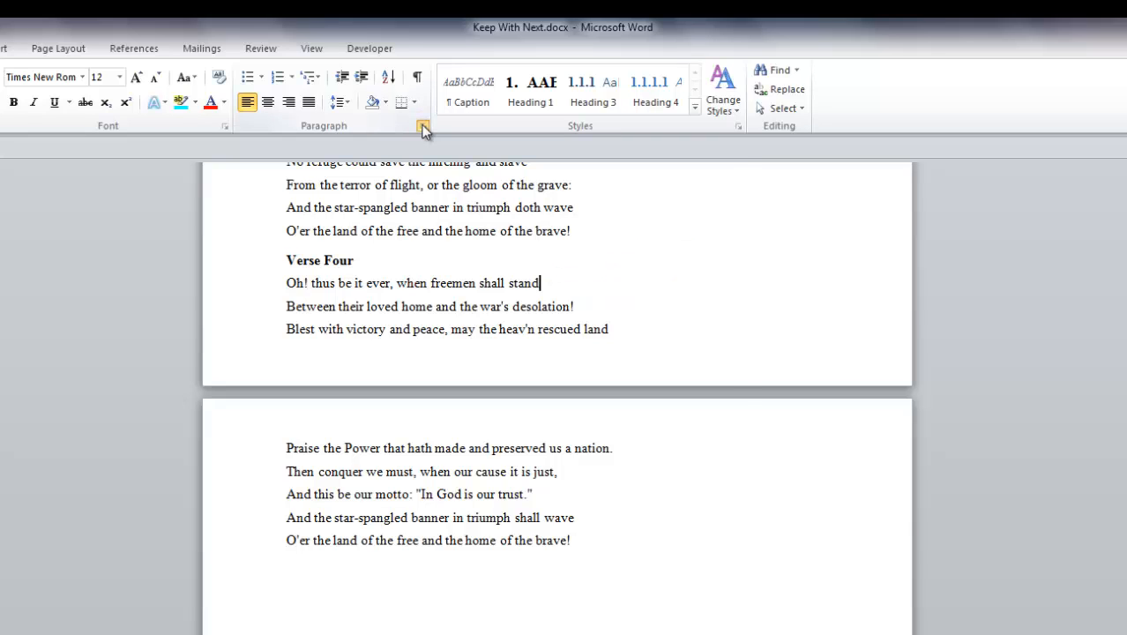
{"action": "left_click", "coordinate": [424, 125]}
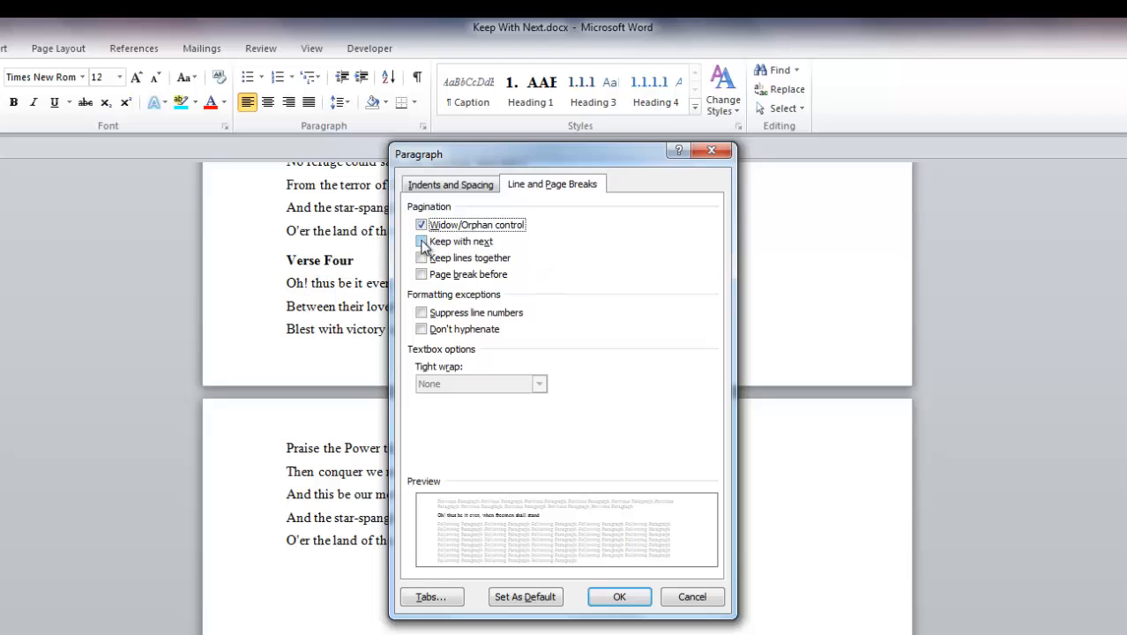
{"action": "left_click", "coordinate": [619, 596]}
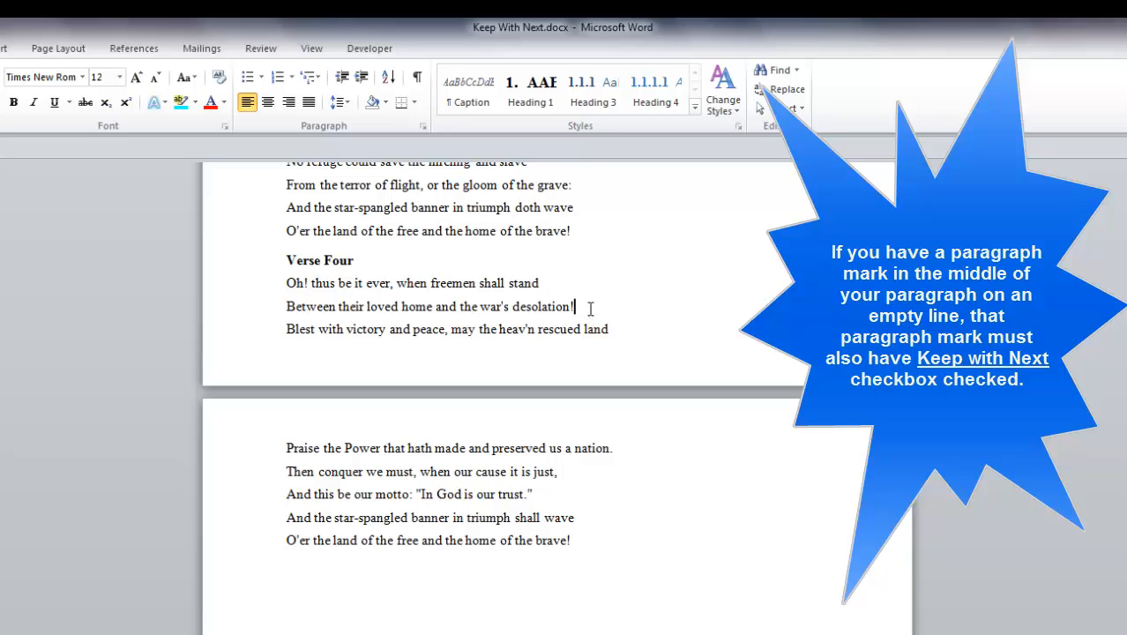
{"action": "mouse_move", "coordinate": [585, 300]}
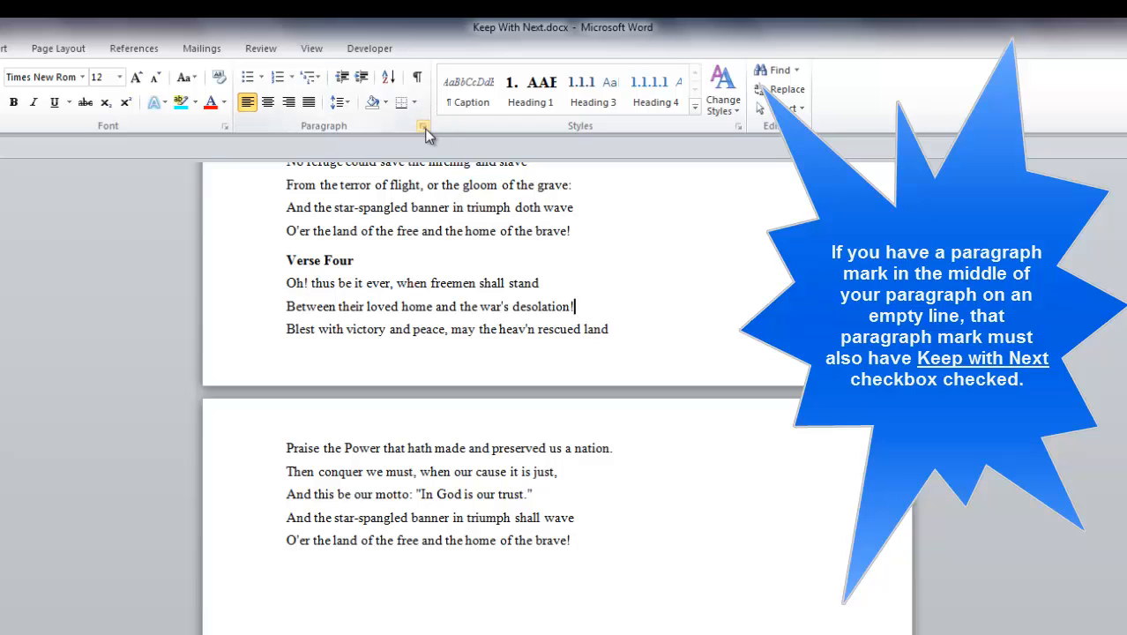
{"action": "left_click", "coordinate": [423, 127]}
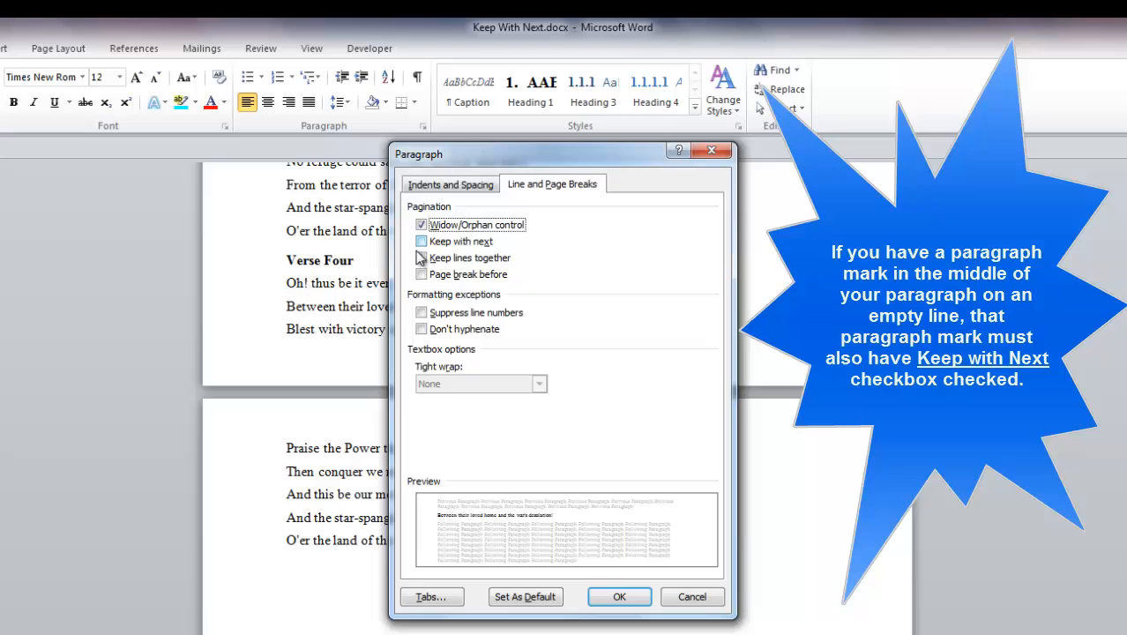
{"action": "left_click", "coordinate": [422, 240]}
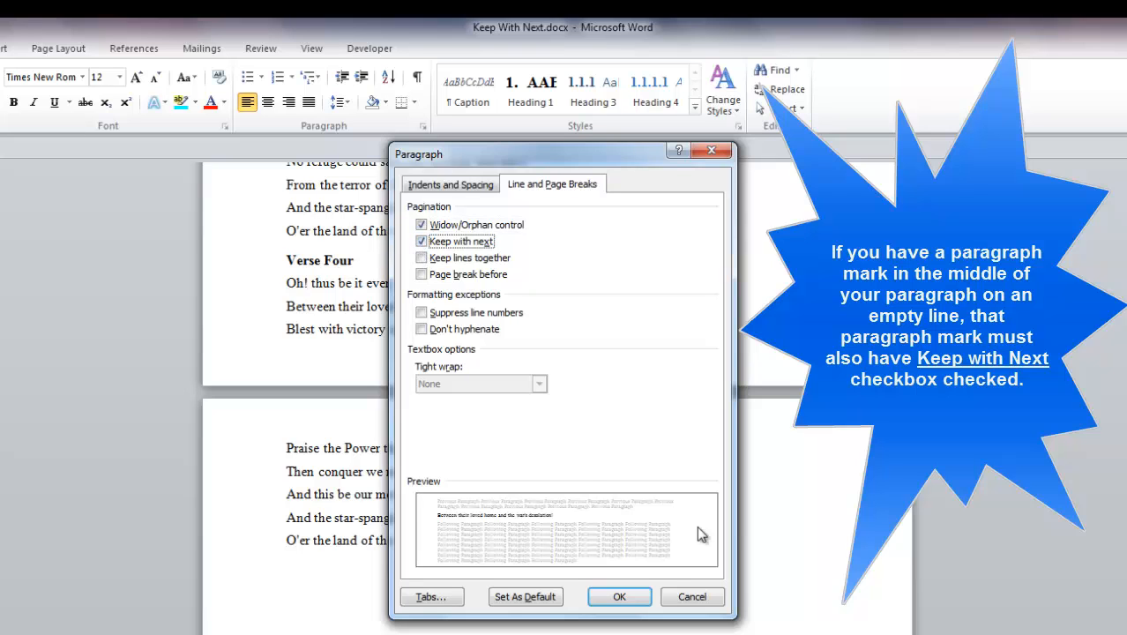
{"action": "left_click", "coordinate": [619, 596]}
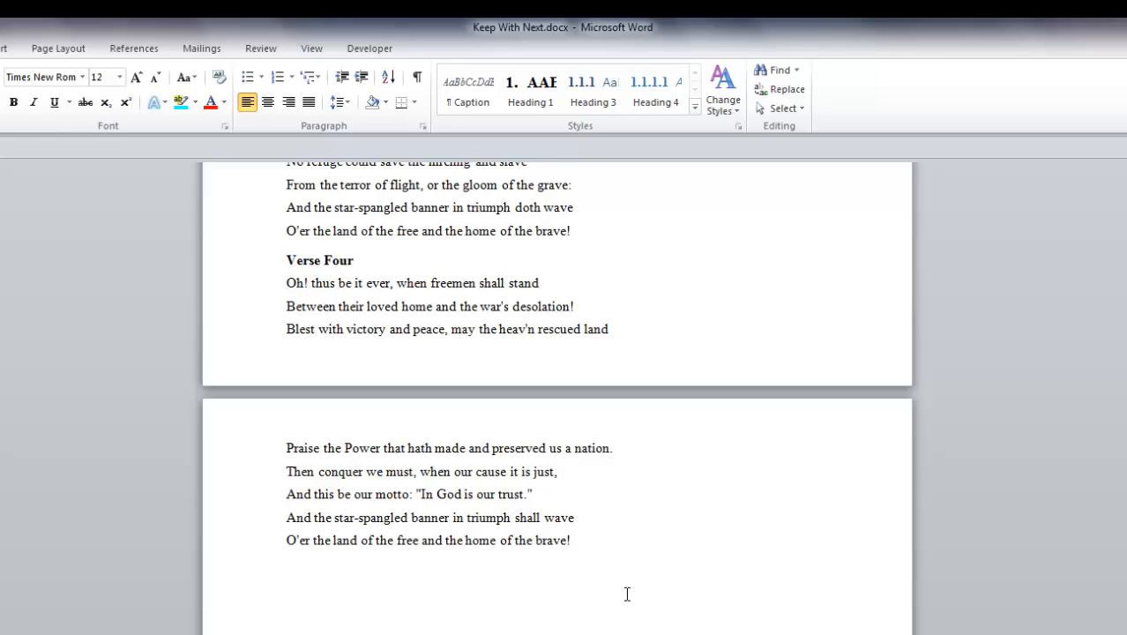
{"action": "key", "text": "f4"}
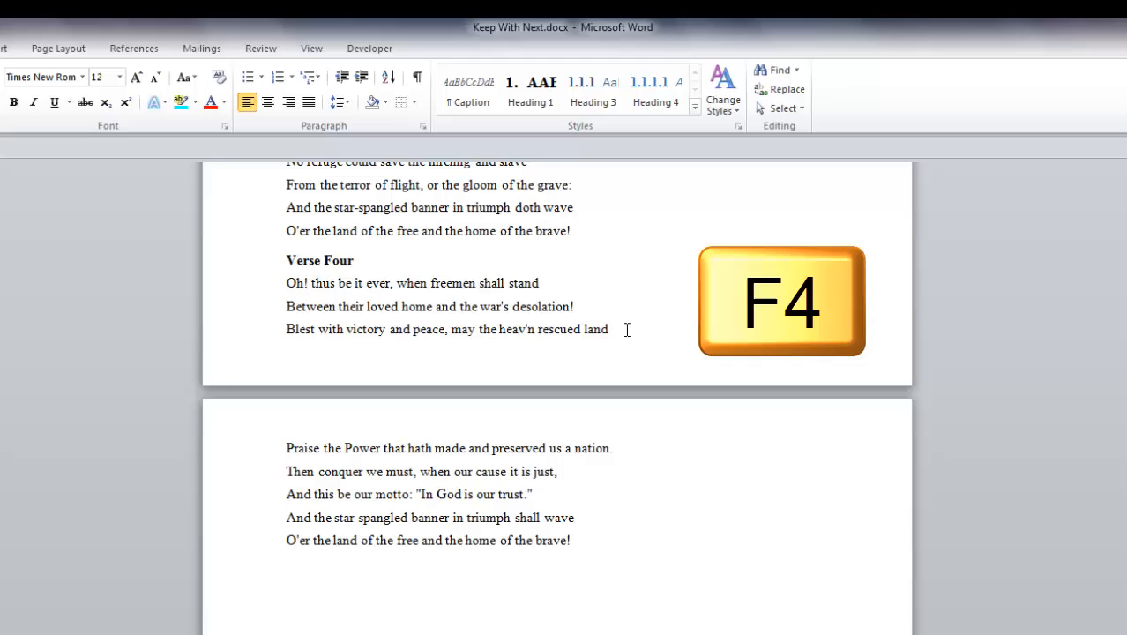
Repeat Keep with next on the third line so Verse Four moves wholly onto page 2
{"action": "key", "text": "f4"}
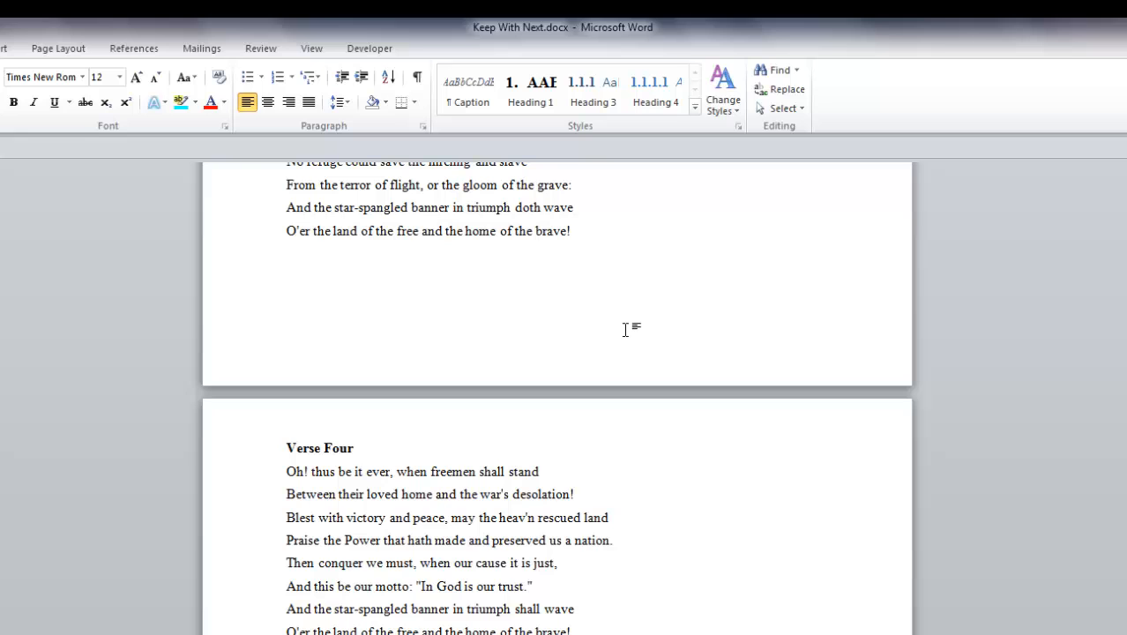
{"action": "left_click", "coordinate": [609, 518]}
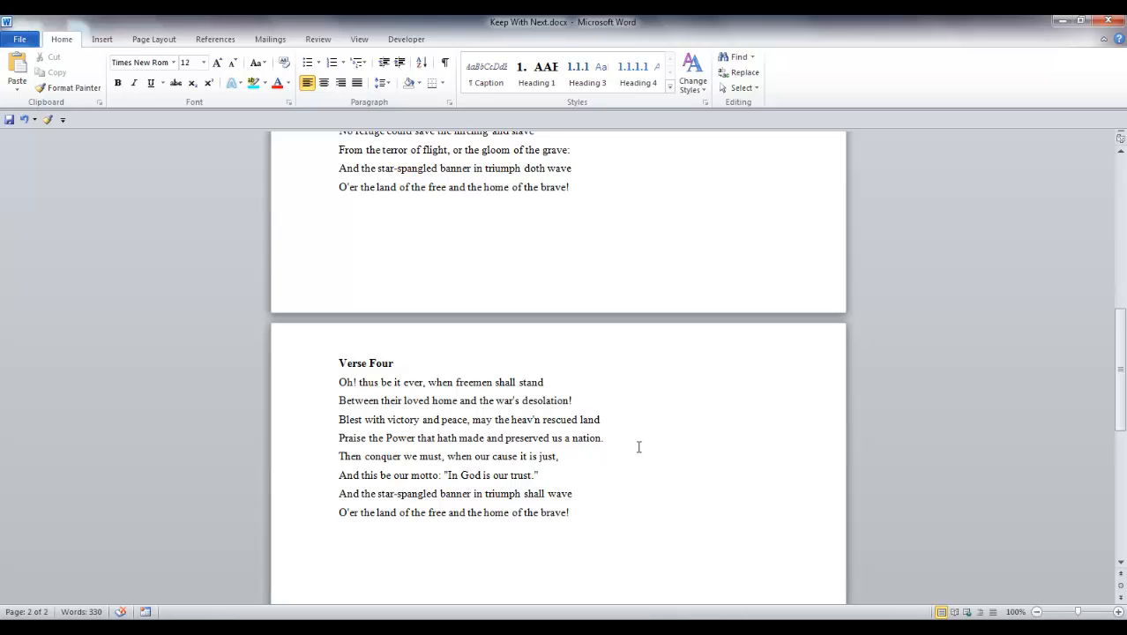
{"action": "left_click", "coordinate": [600, 419]}
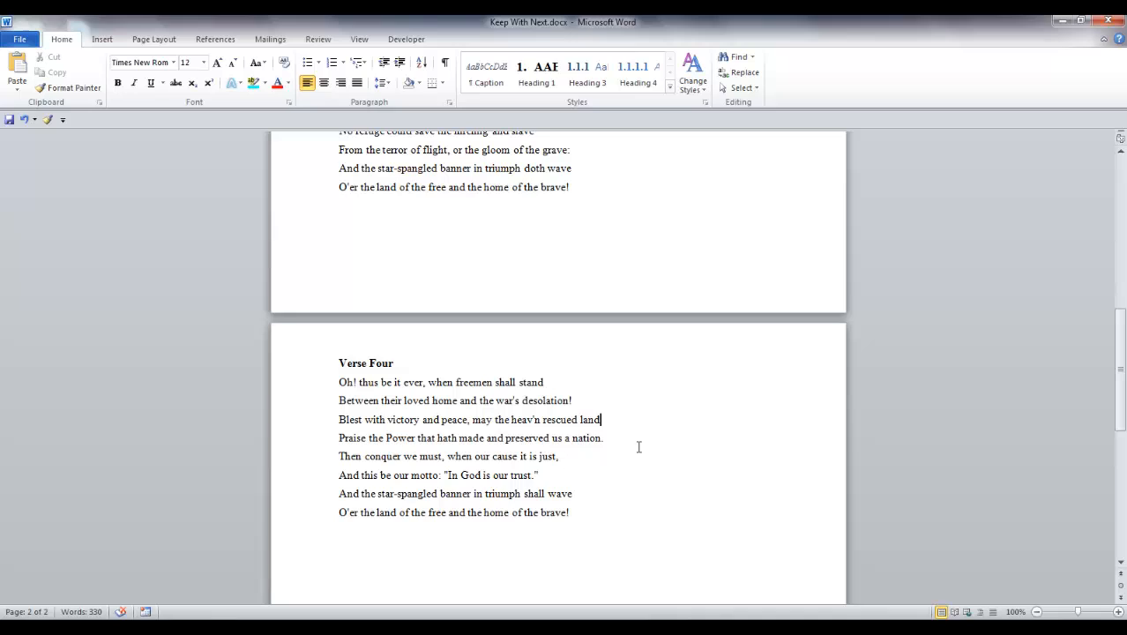